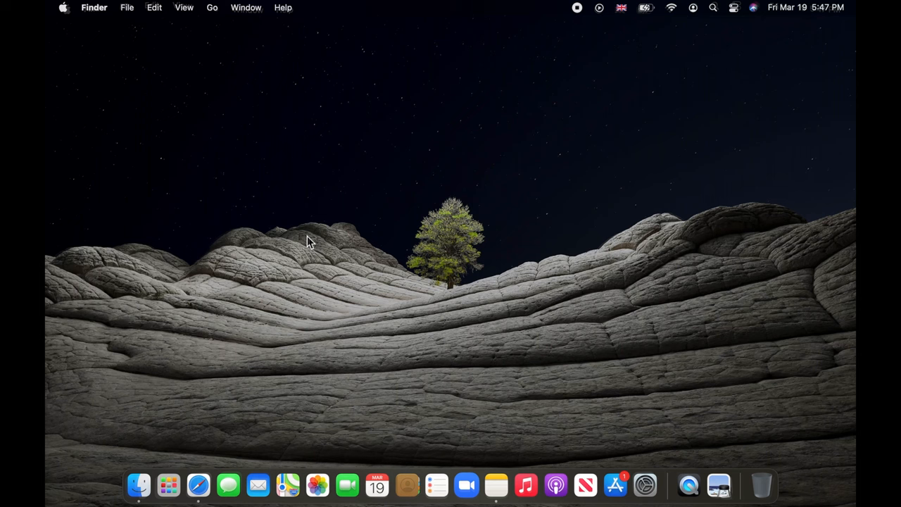
# - Open System Preferences from the Apple menu
pyautogui.click(62, 7)
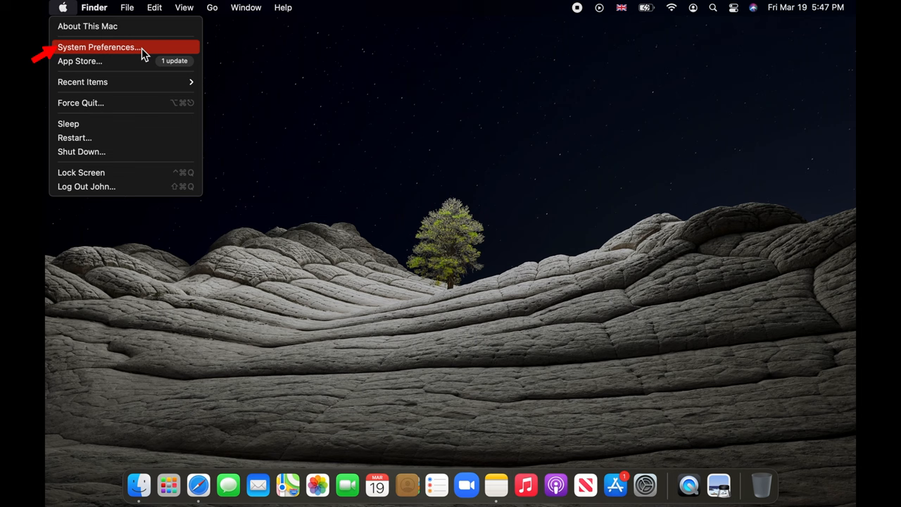
pyautogui.click(98, 46)
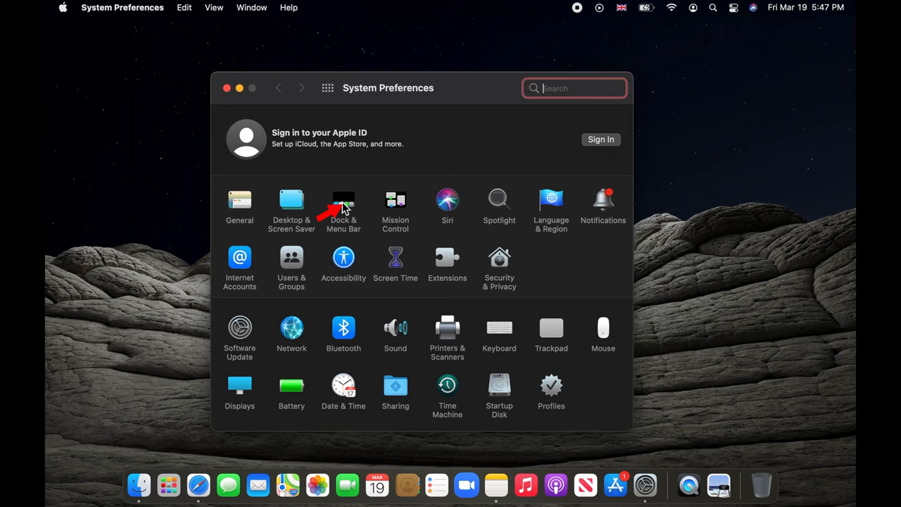
# - In Dock & Menu Bar, enable Magnification and drag its slider to maximum
pyautogui.click(344, 205)
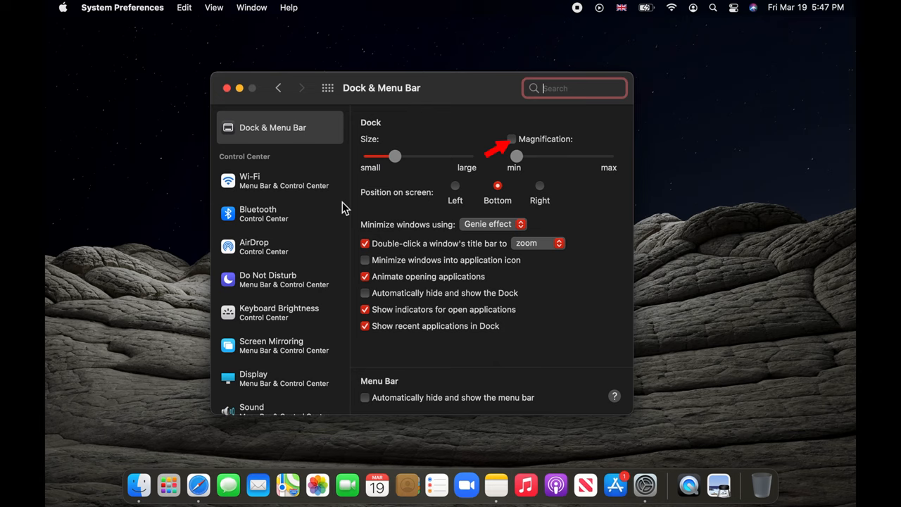
pyautogui.click(512, 139)
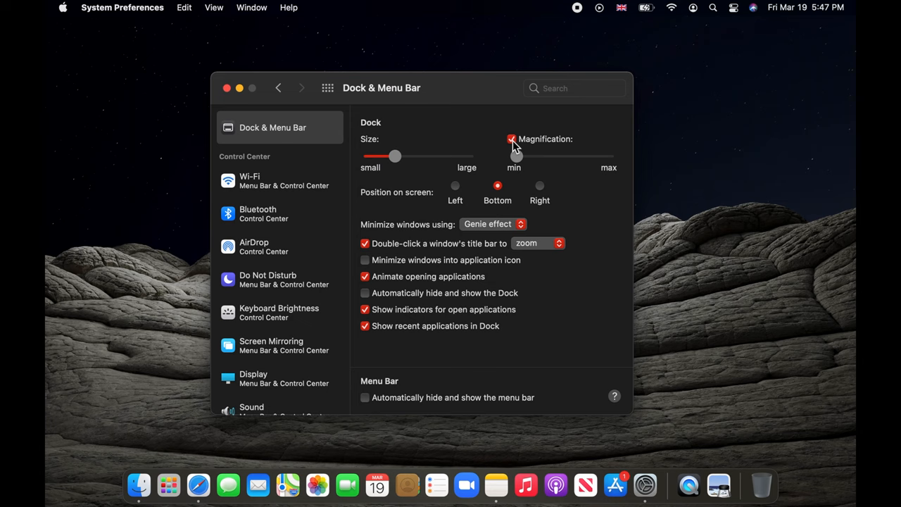
pyautogui.moveTo(514, 156); pyautogui.dragTo(610, 156)
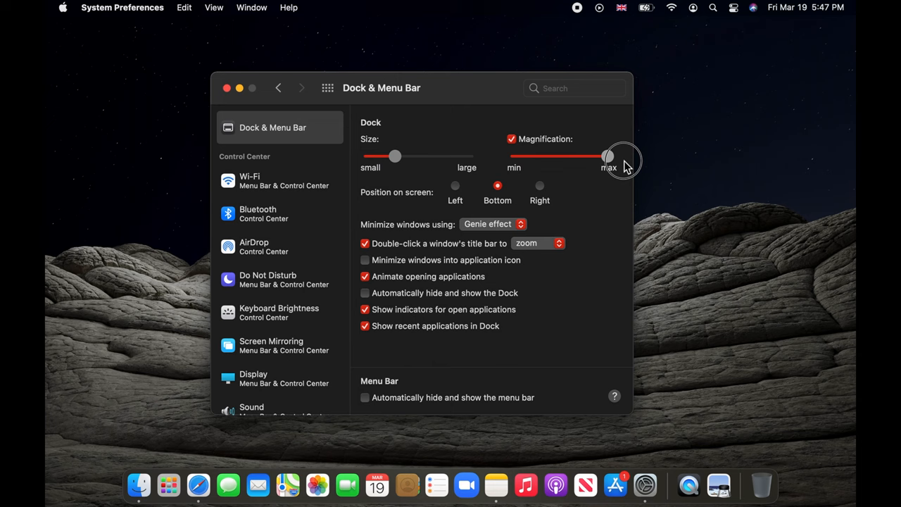